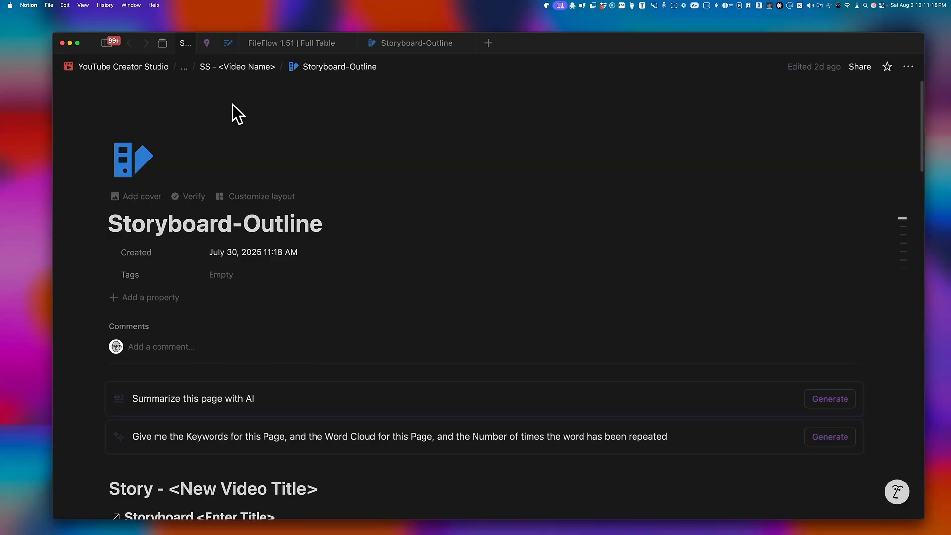
- Add AI Chats from the sidebar as an open tab alongside Storyboard-Outline and FileFlow
click(162, 43)
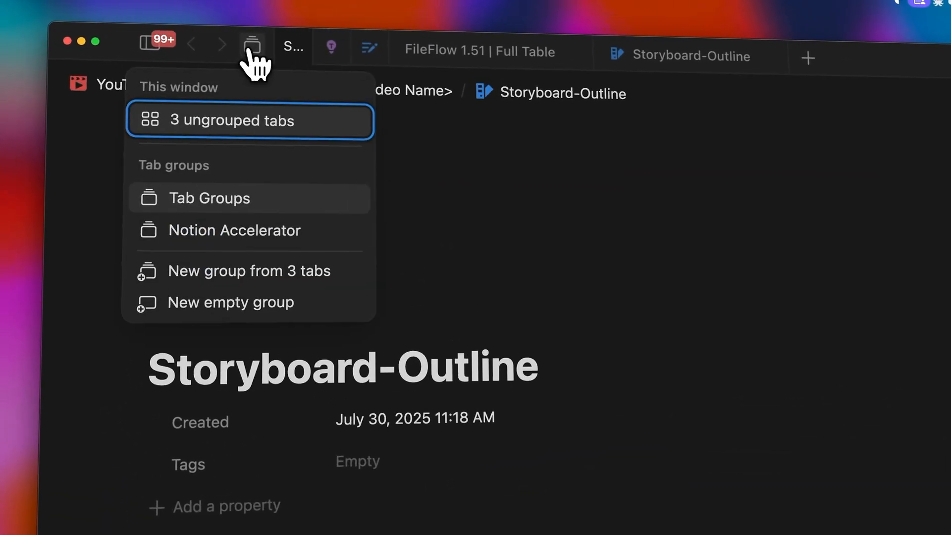
mouse_move(237, 218)
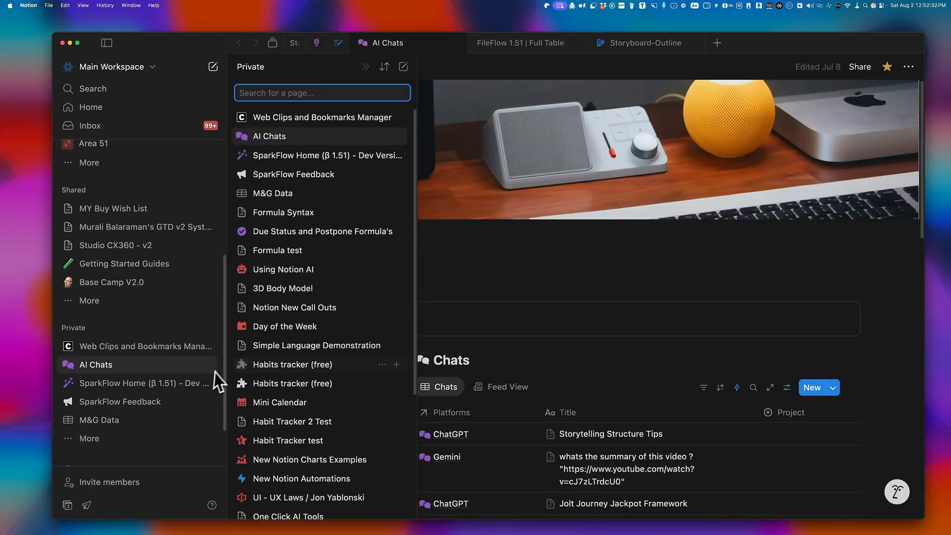
scroll(down, 3)
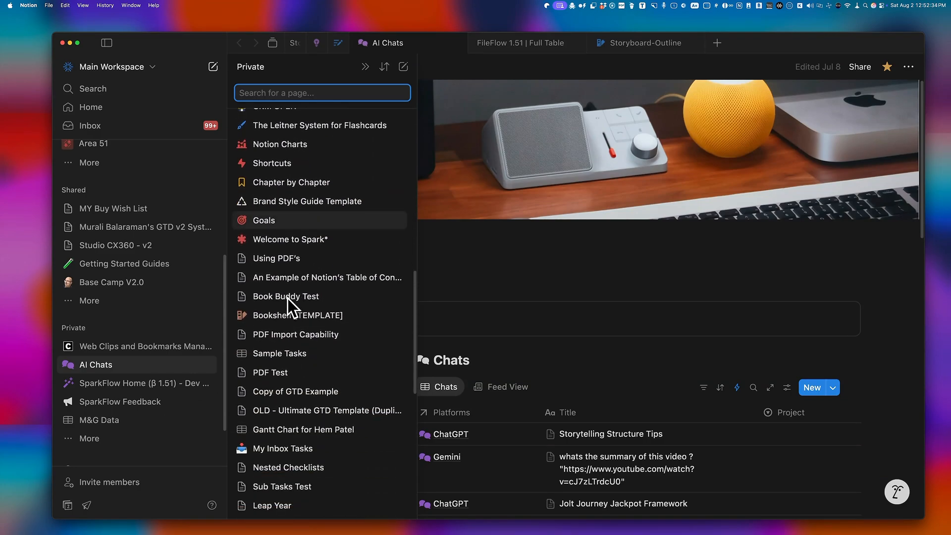
scroll(down, 3)
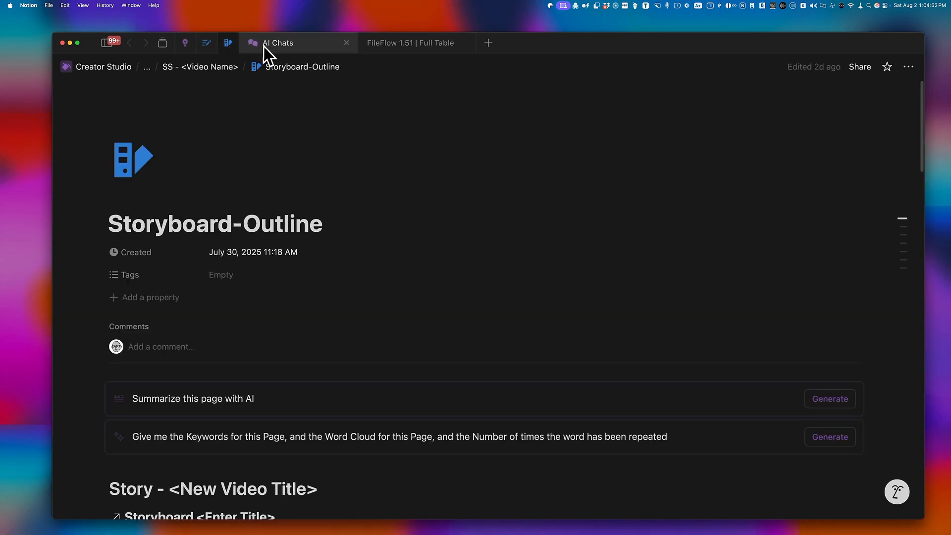
- Switch to the SparkFlow group, view SparkFlow Feedback, then reopen the group list showing Personal
click(162, 42)
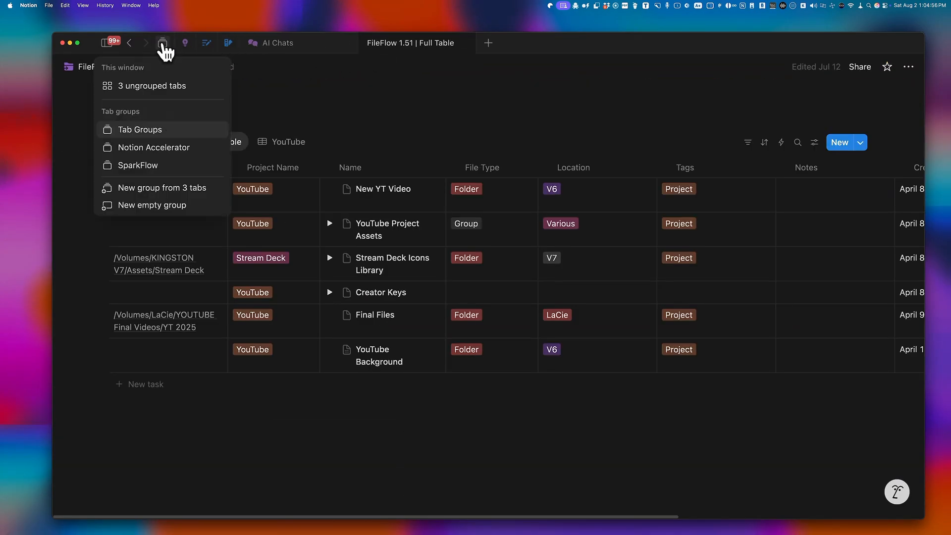
click(139, 166)
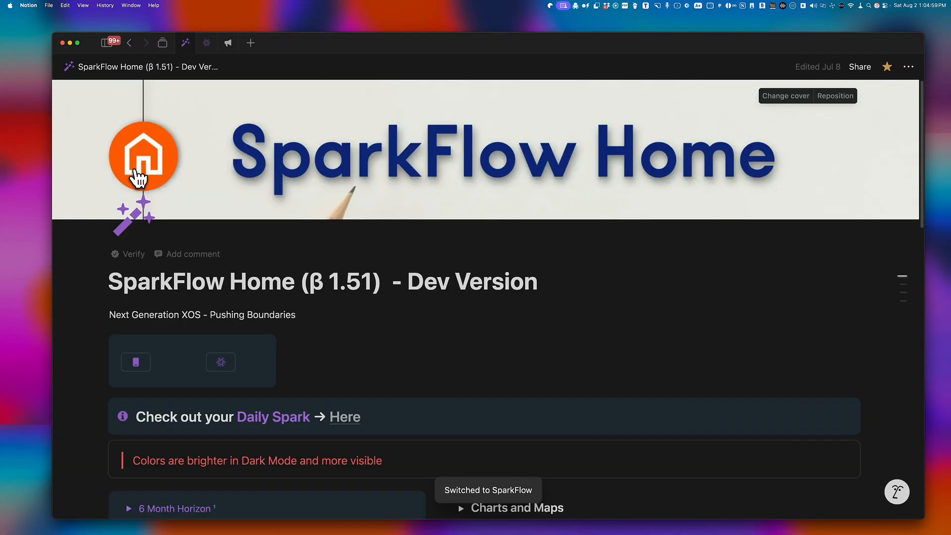
click(228, 43)
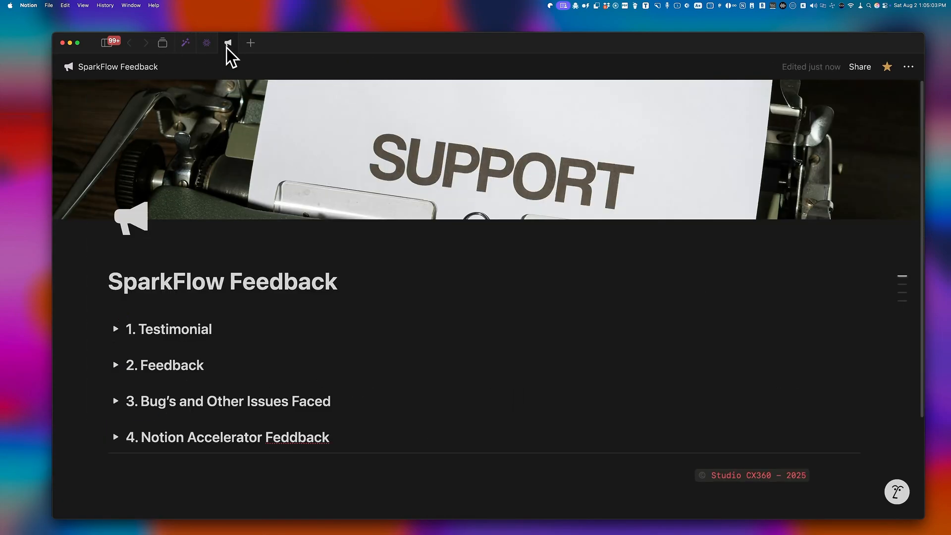
click(163, 42)
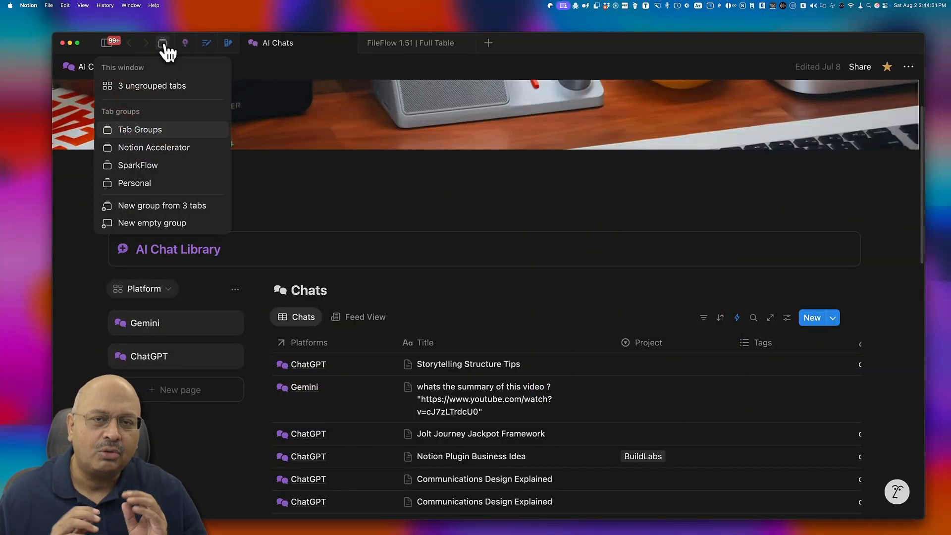
mouse_move(146, 166)
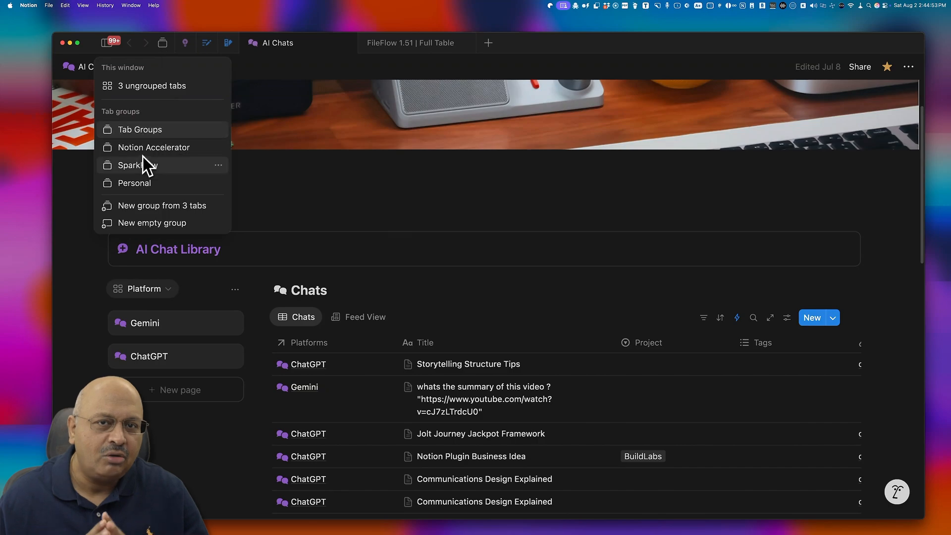
mouse_move(151, 188)
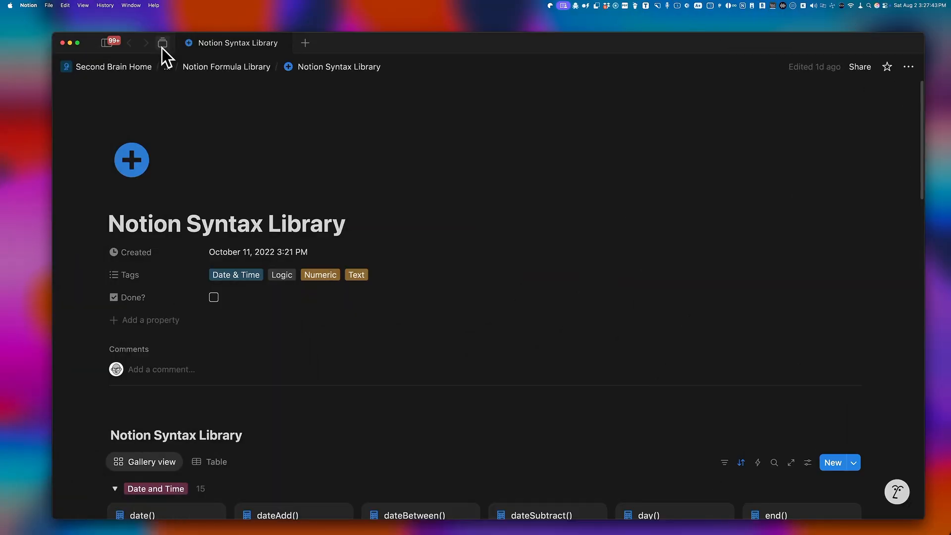
- Switch to the Tab Groups group, restoring Storyboard-Outline, AI Chats and FileFlow tabs
click(162, 43)
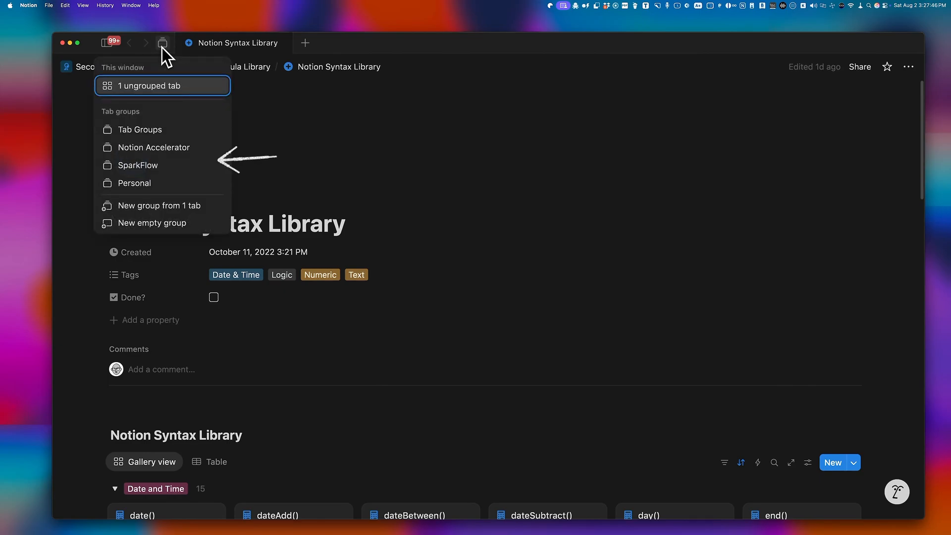
mouse_move(154, 148)
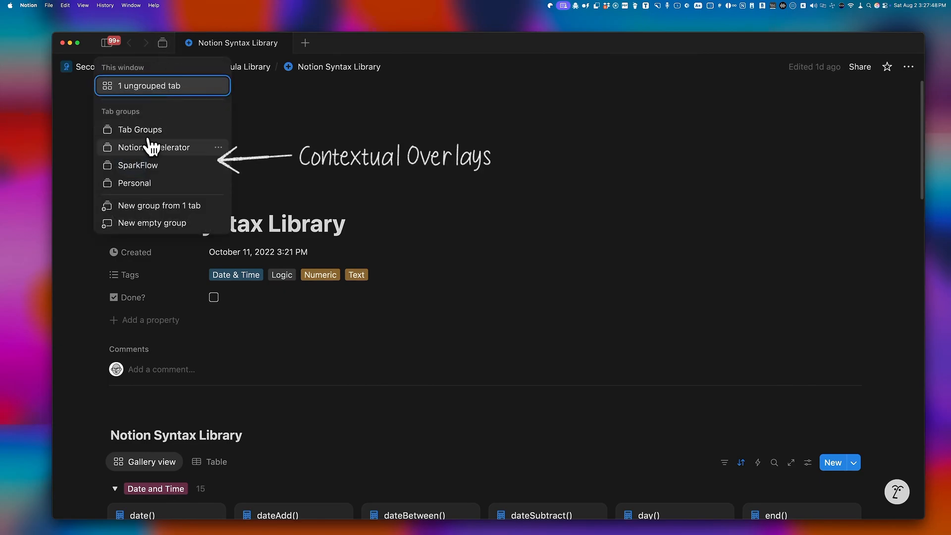
click(139, 129)
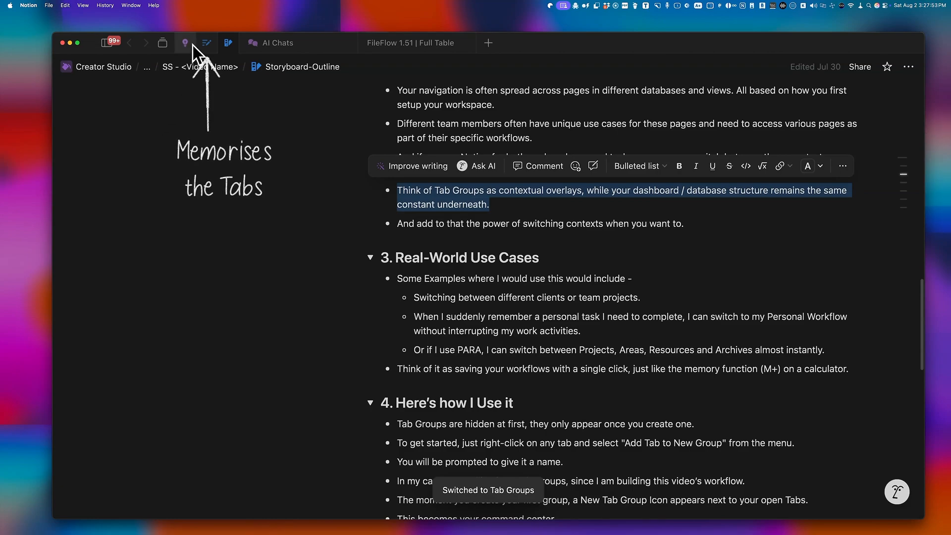
- Switch to the SparkFlow group and show its P.A.R.A Perspectives page
click(206, 43)
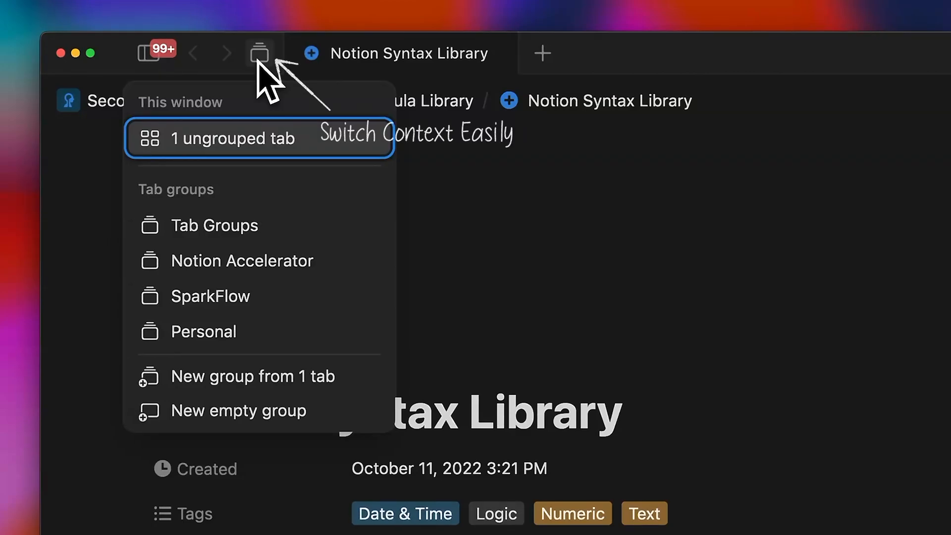
mouse_move(242, 260)
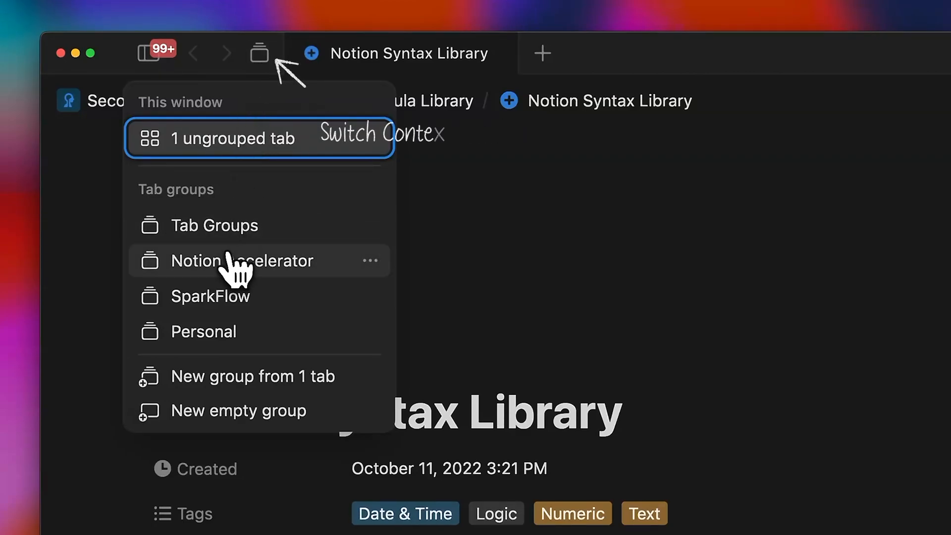
click(210, 296)
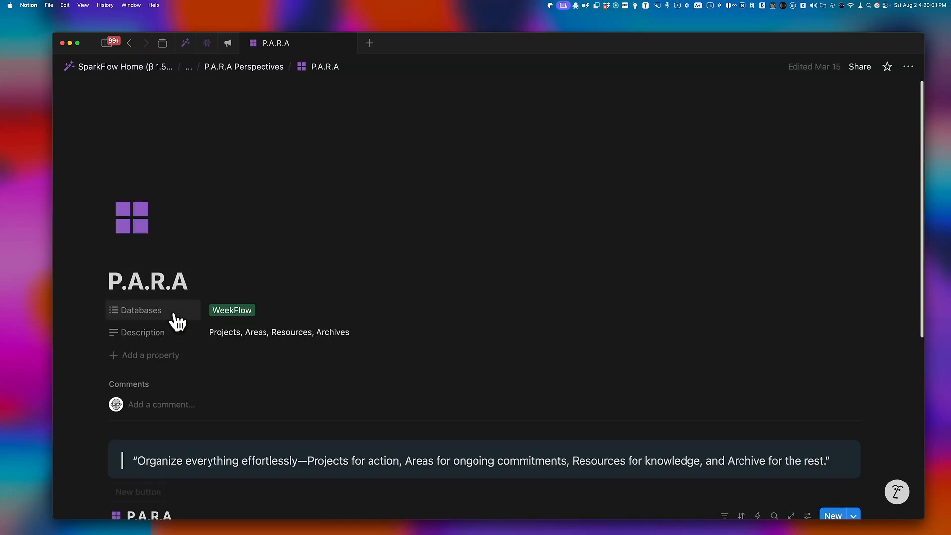
- Scroll the P.A.R.A page and select the lone SparkFlow Home tab for its options
scroll(down, 3)
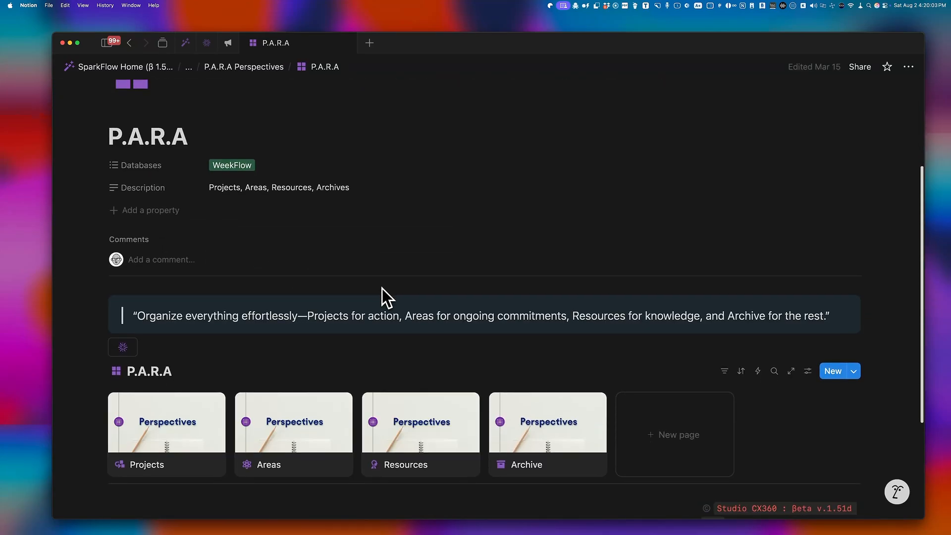
scroll(down, 3)
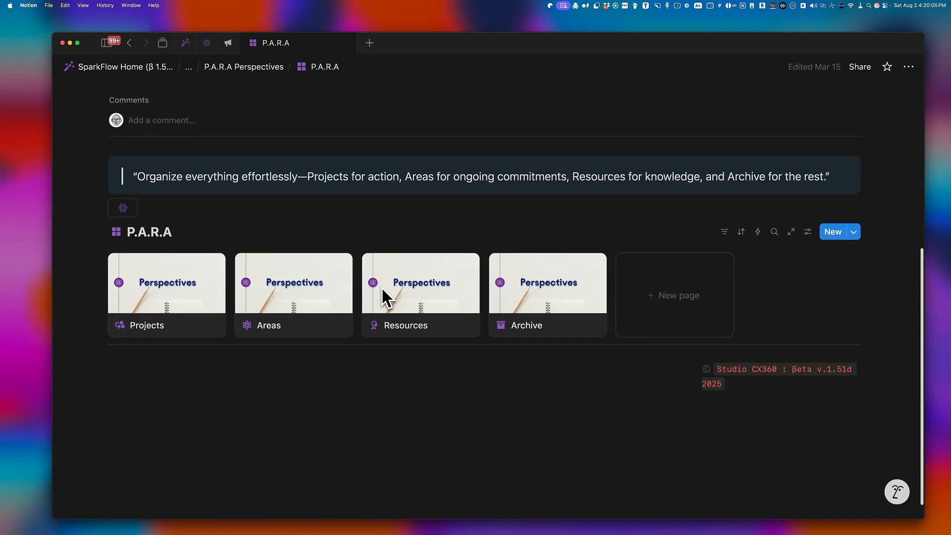
click(117, 67)
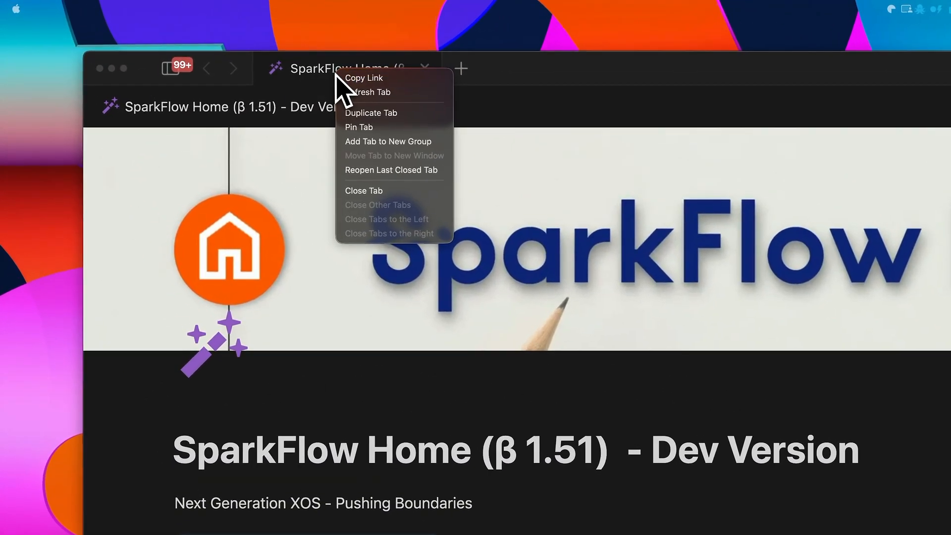
mouse_move(352, 100)
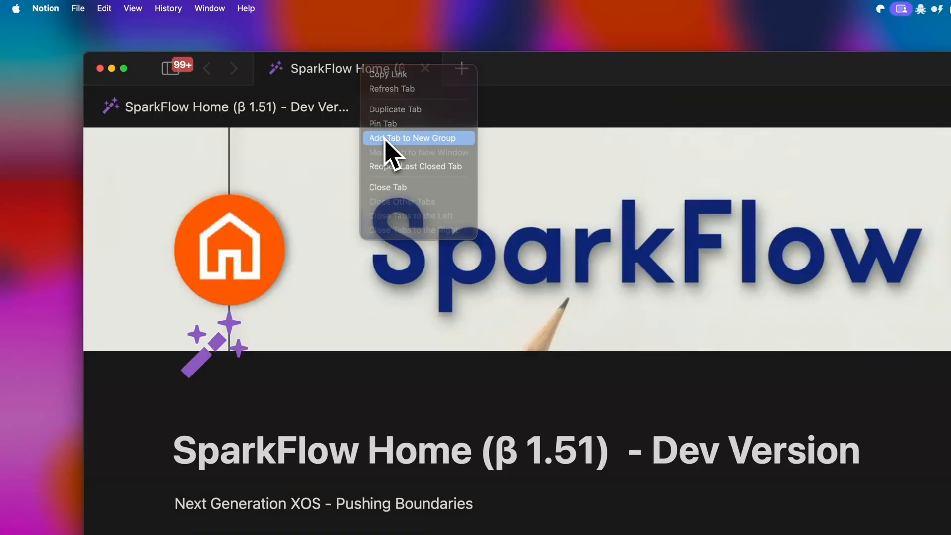
- Add the SparkFlow Home tab to a new group and name it 'Tab Group'
click(414, 138)
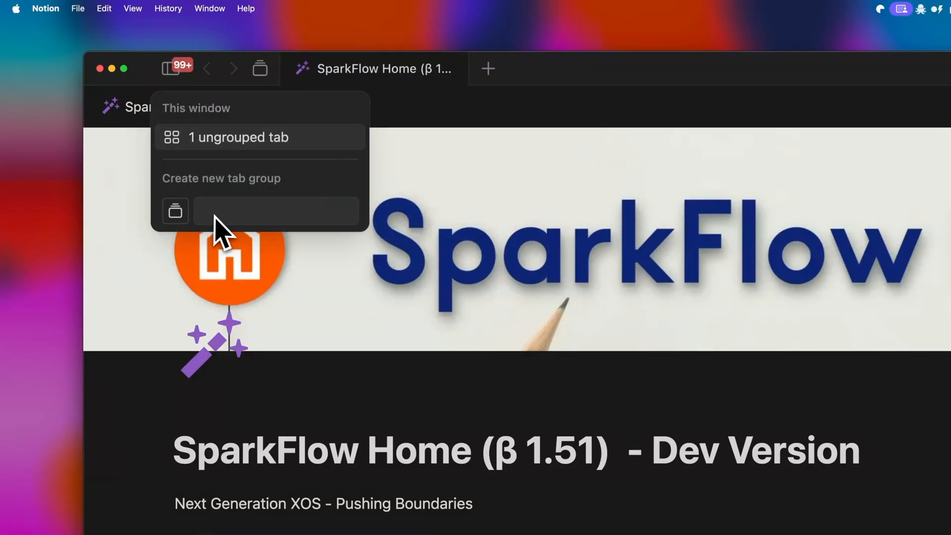
click(275, 210)
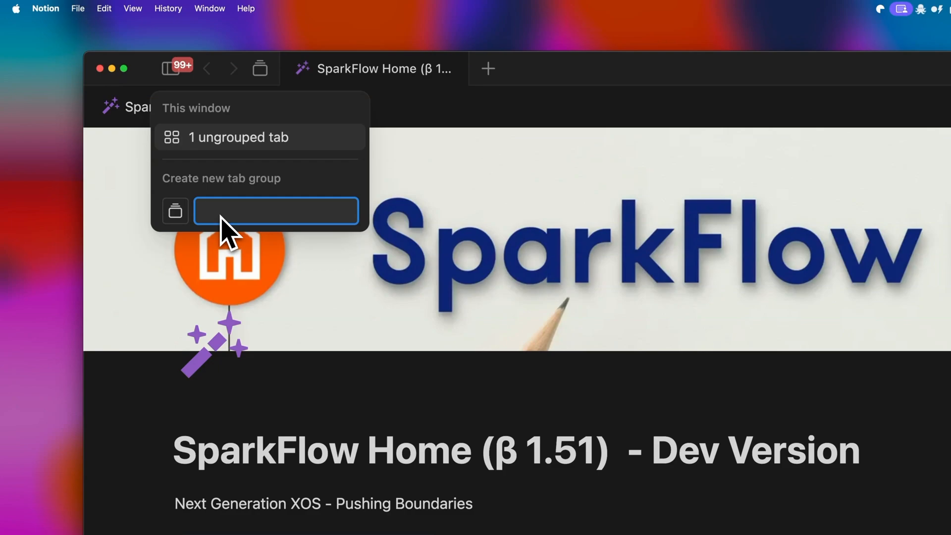
text(Tab Grou)
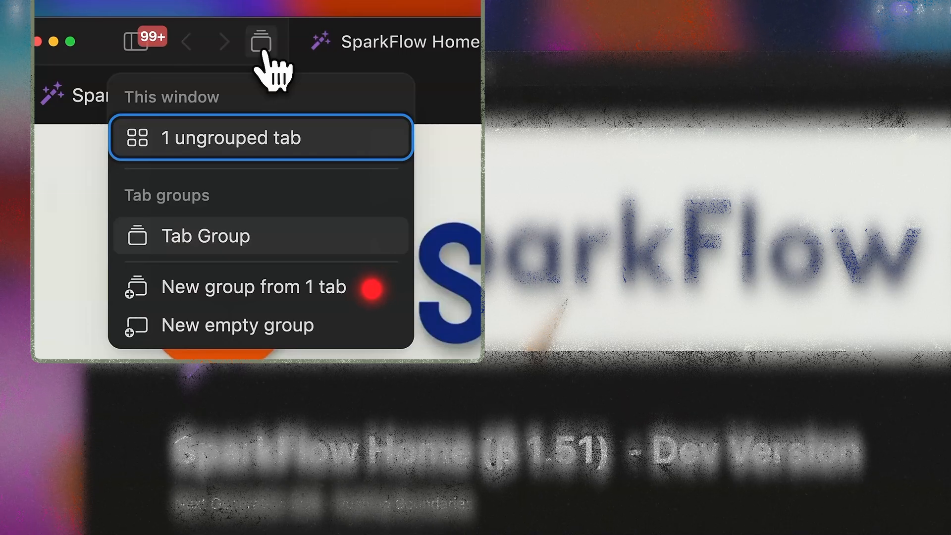
mouse_move(328, 326)
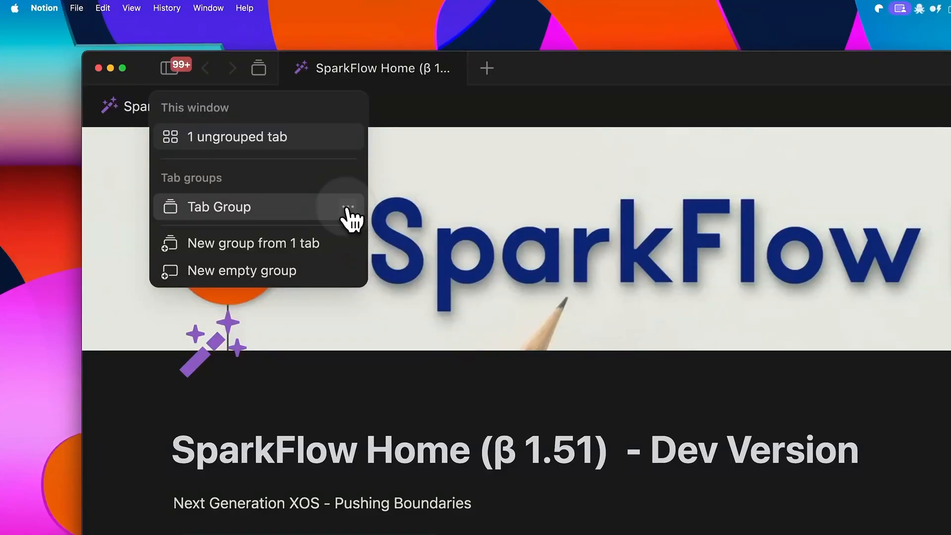
- Show the ••• options (change icon, rename, delete) for the Tab Group group
click(347, 207)
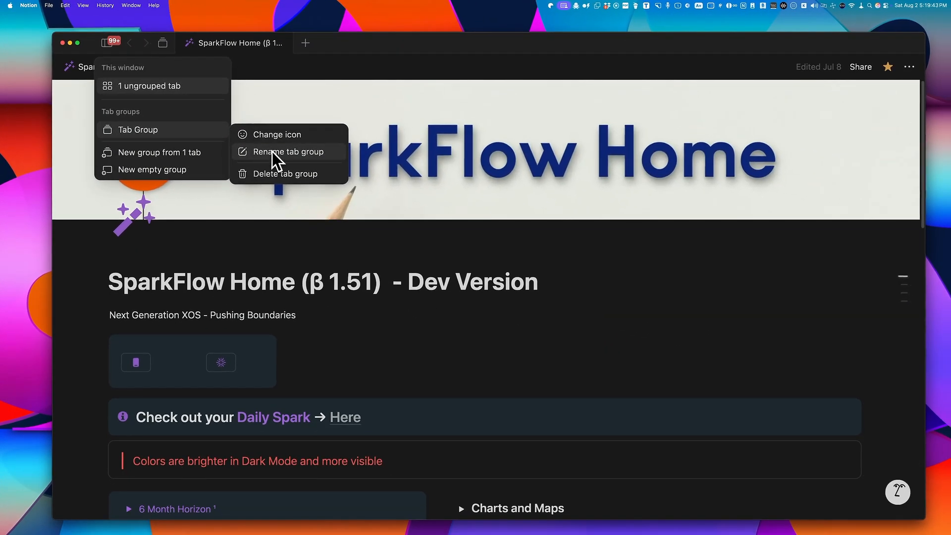
mouse_move(296, 182)
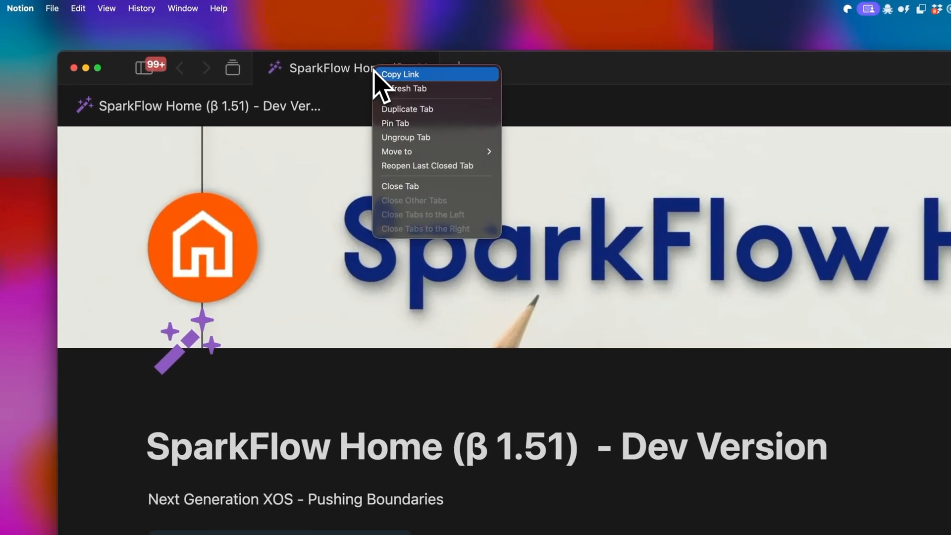
mouse_move(412, 139)
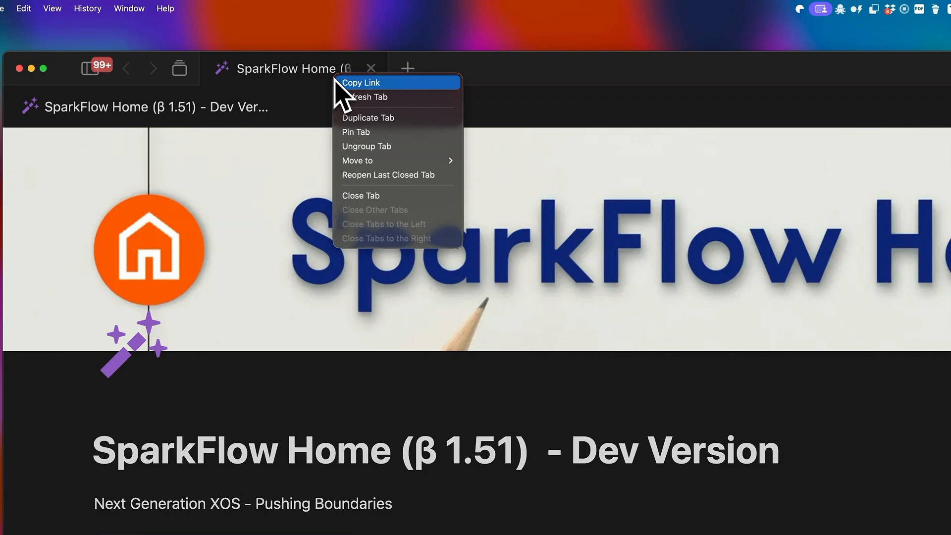
mouse_move(358, 160)
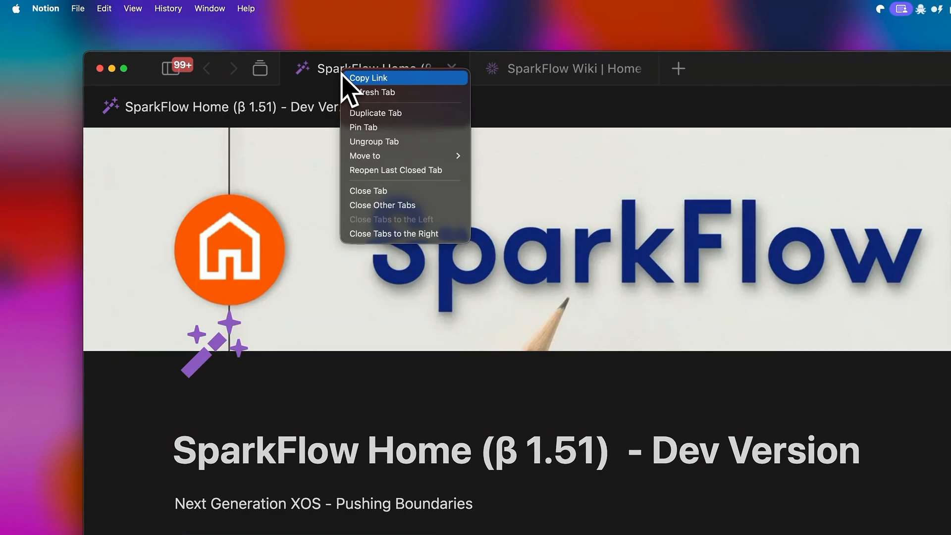
- Pin the SparkFlow Home tab, then pin the SparkFlow Wiki tab too
click(368, 191)
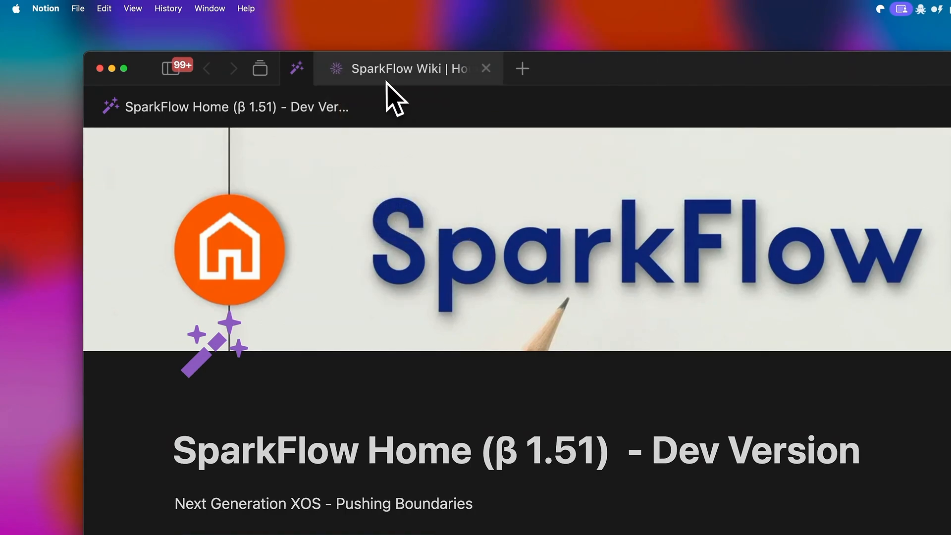
right_click(400, 68)
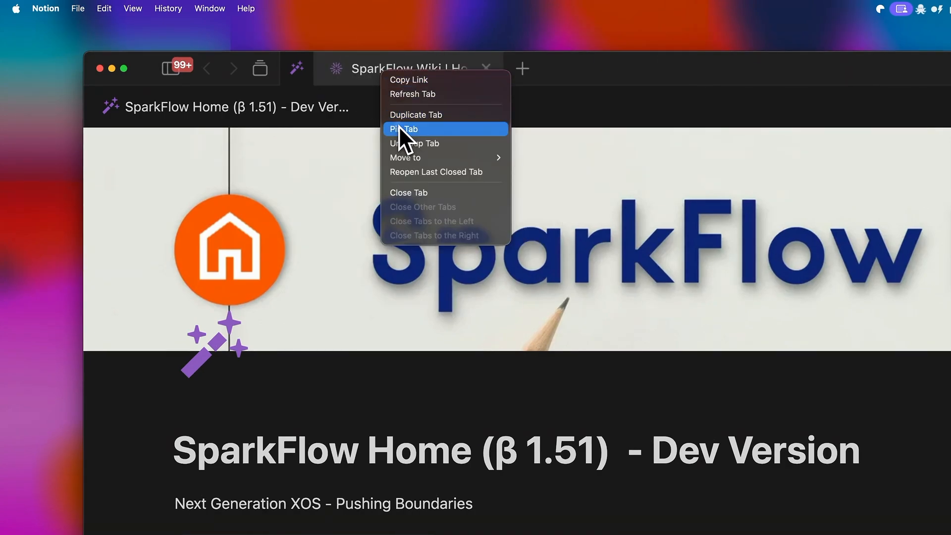
click(407, 129)
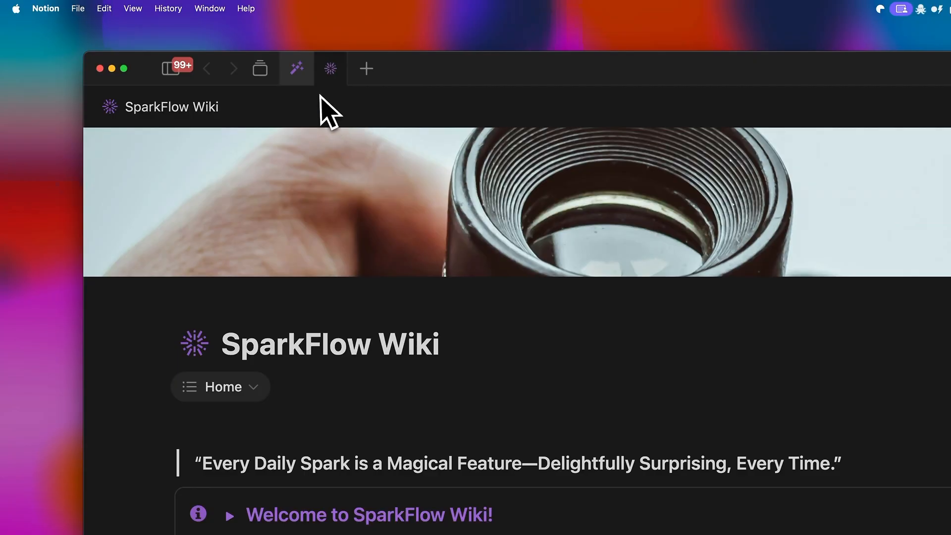